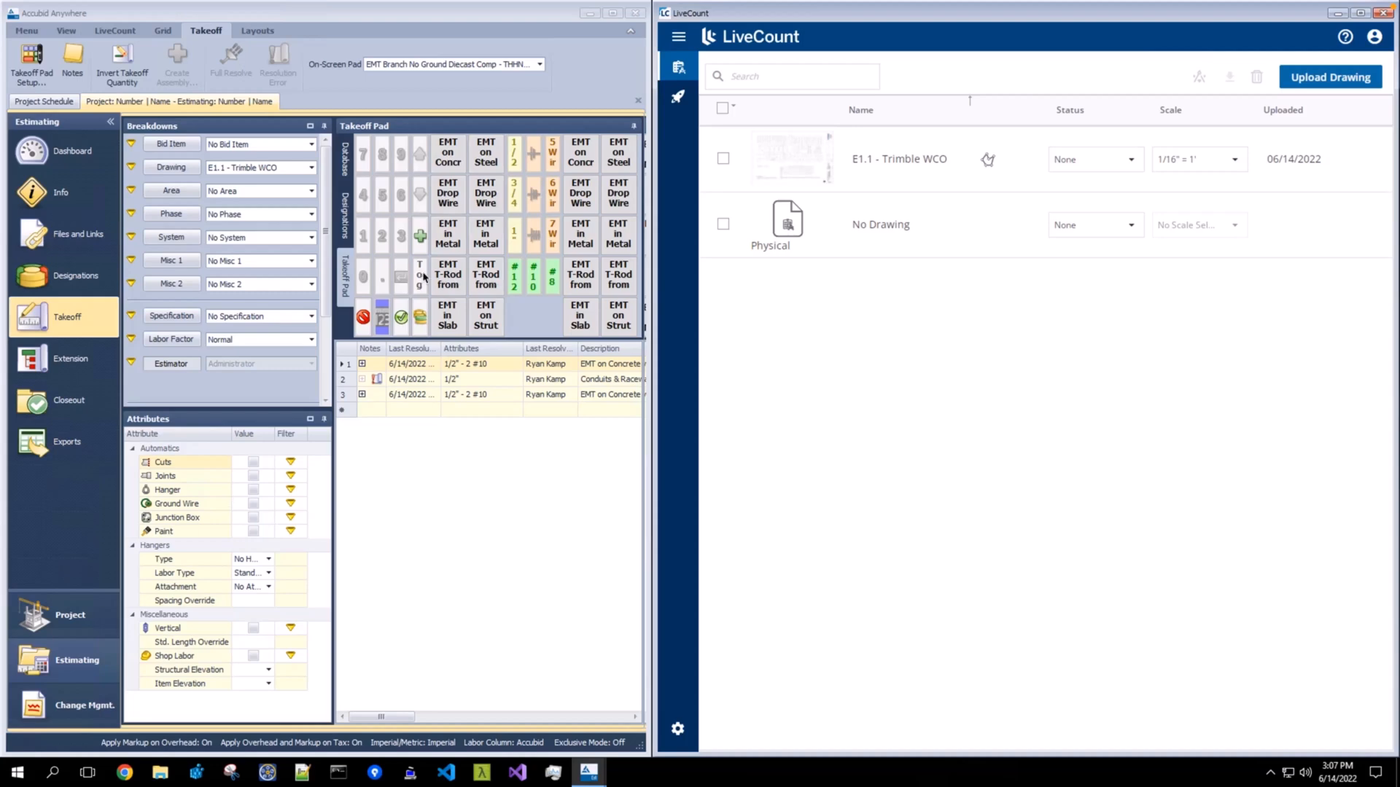
pyautogui.moveTo(415, 298)
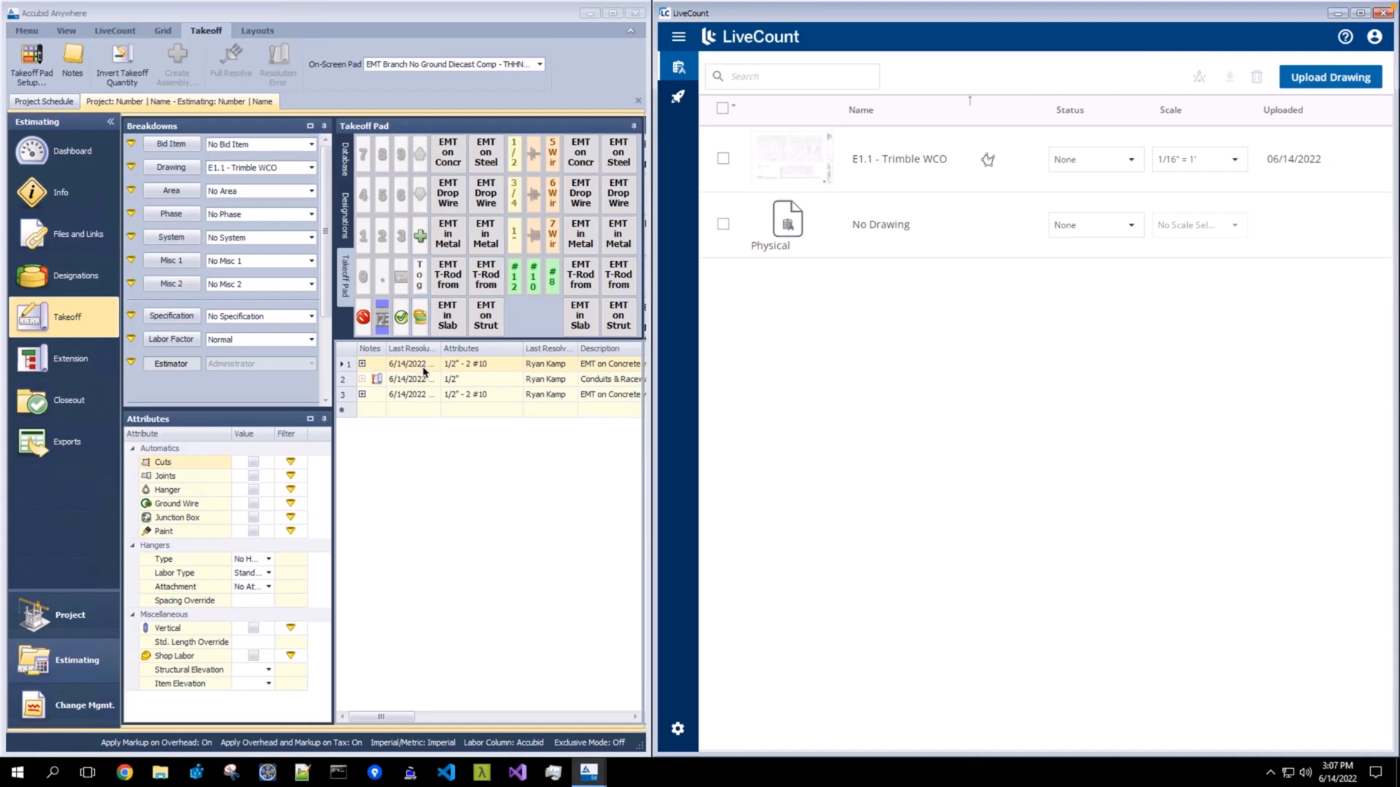
pyautogui.moveTo(911, 367)
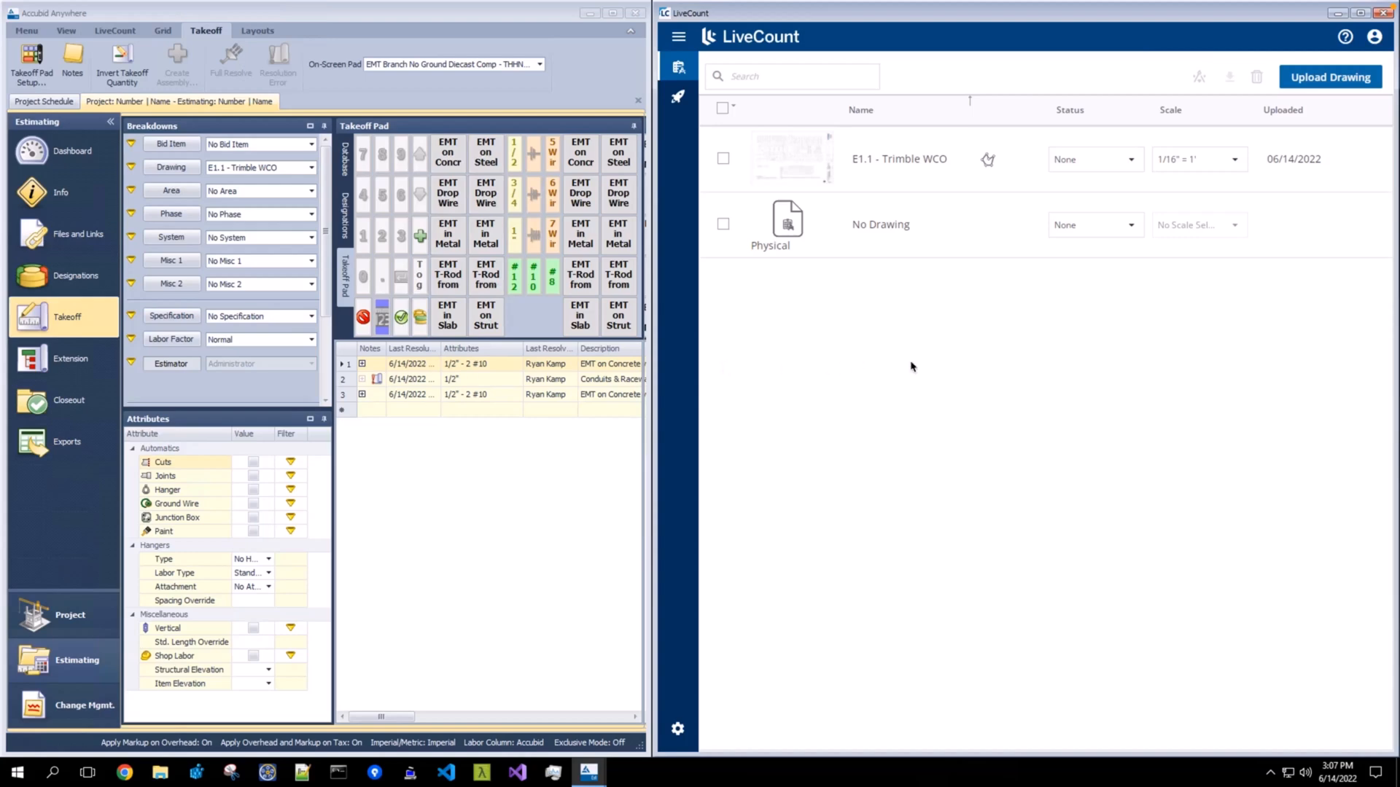
pyautogui.moveTo(886, 310)
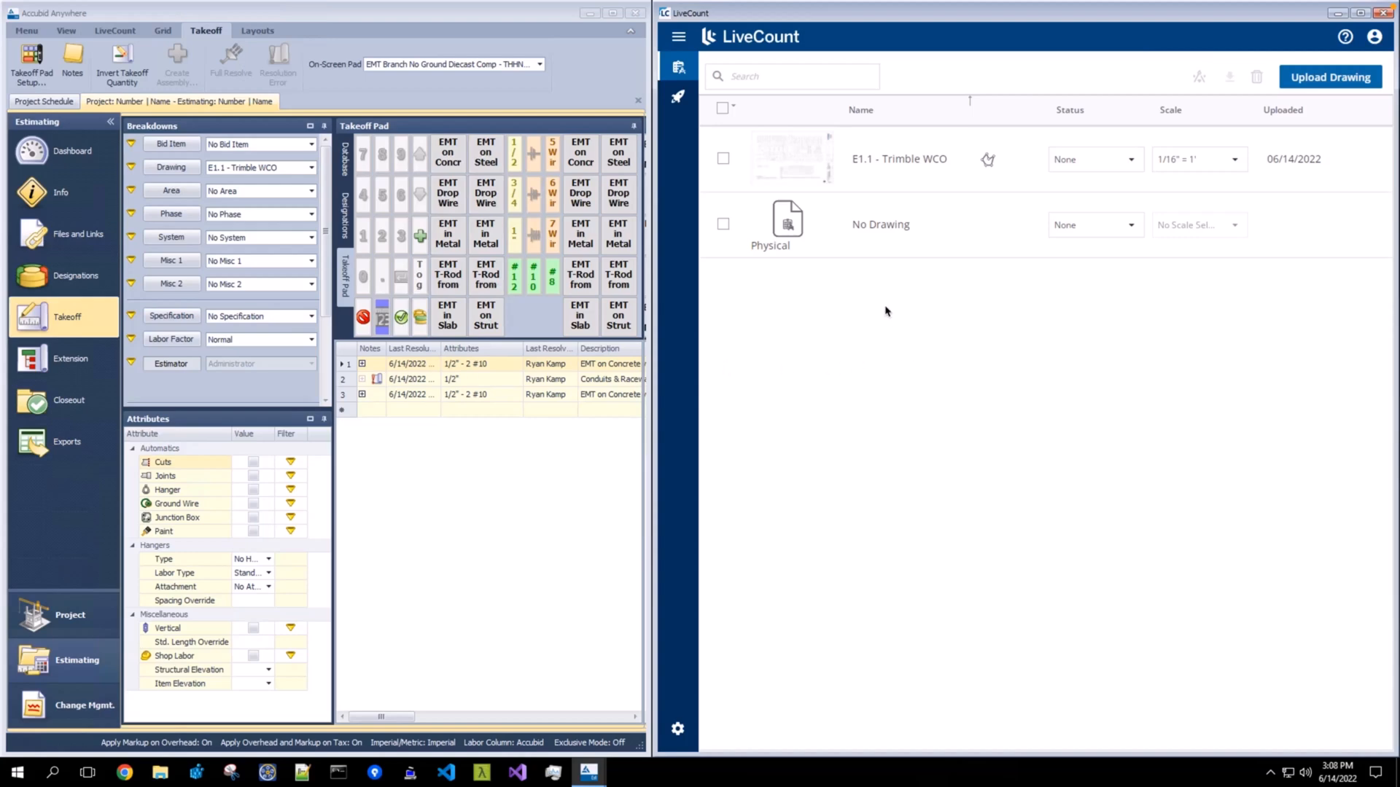
pyautogui.moveTo(272, 221)
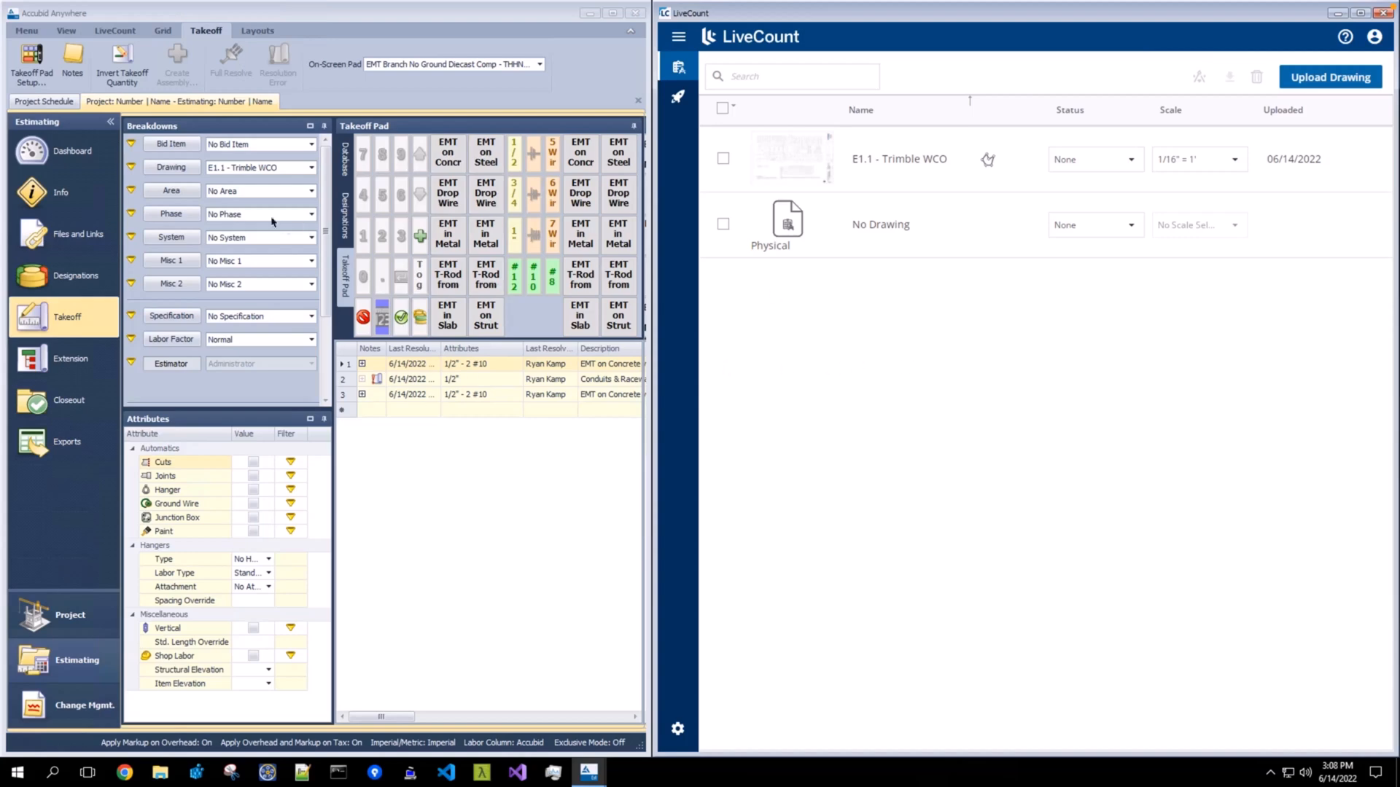
pyautogui.moveTo(171, 167)
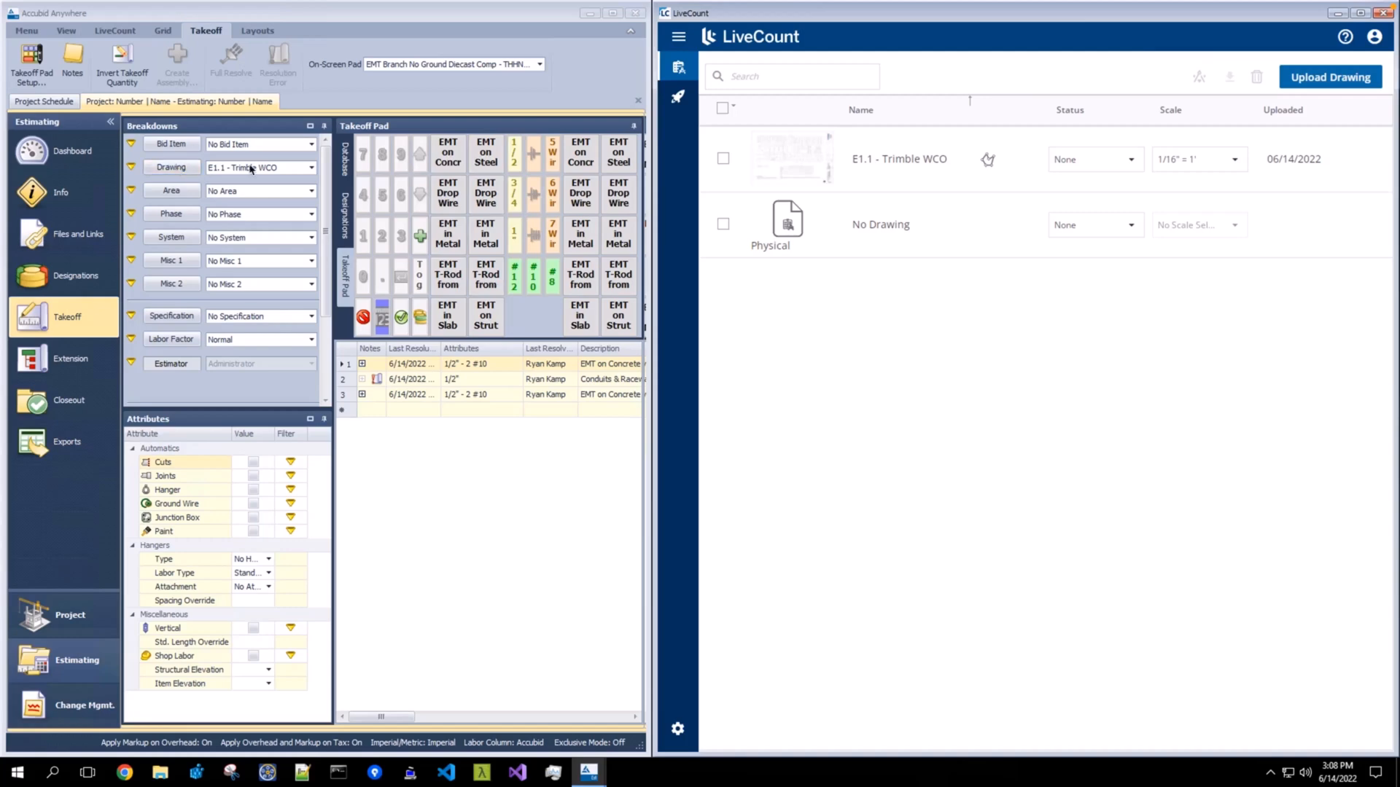
# - Add a drawing definition described as 'Physical Drawing' in Accubid Anywhere and close the window
pyautogui.click(172, 168)
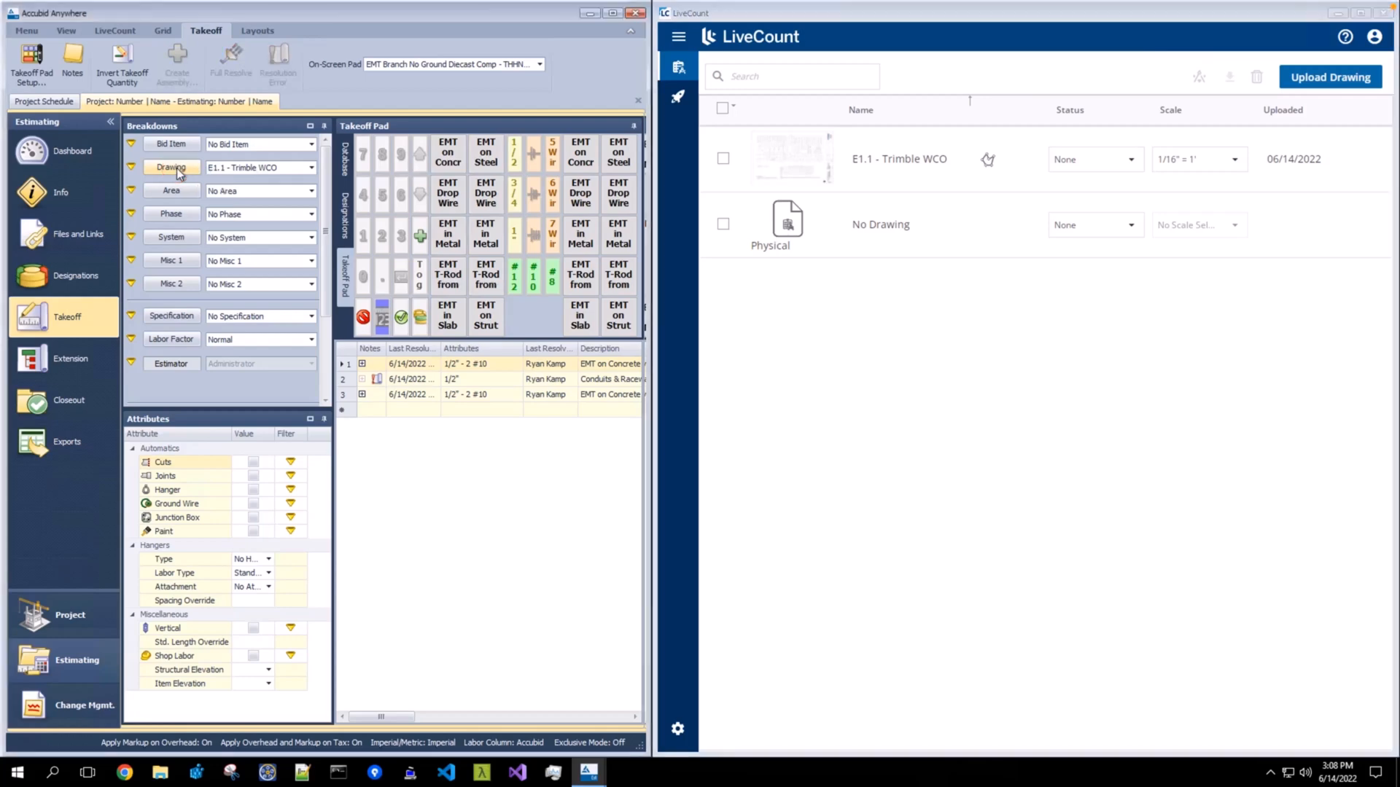
pyautogui.click(170, 167)
pyautogui.write('P')
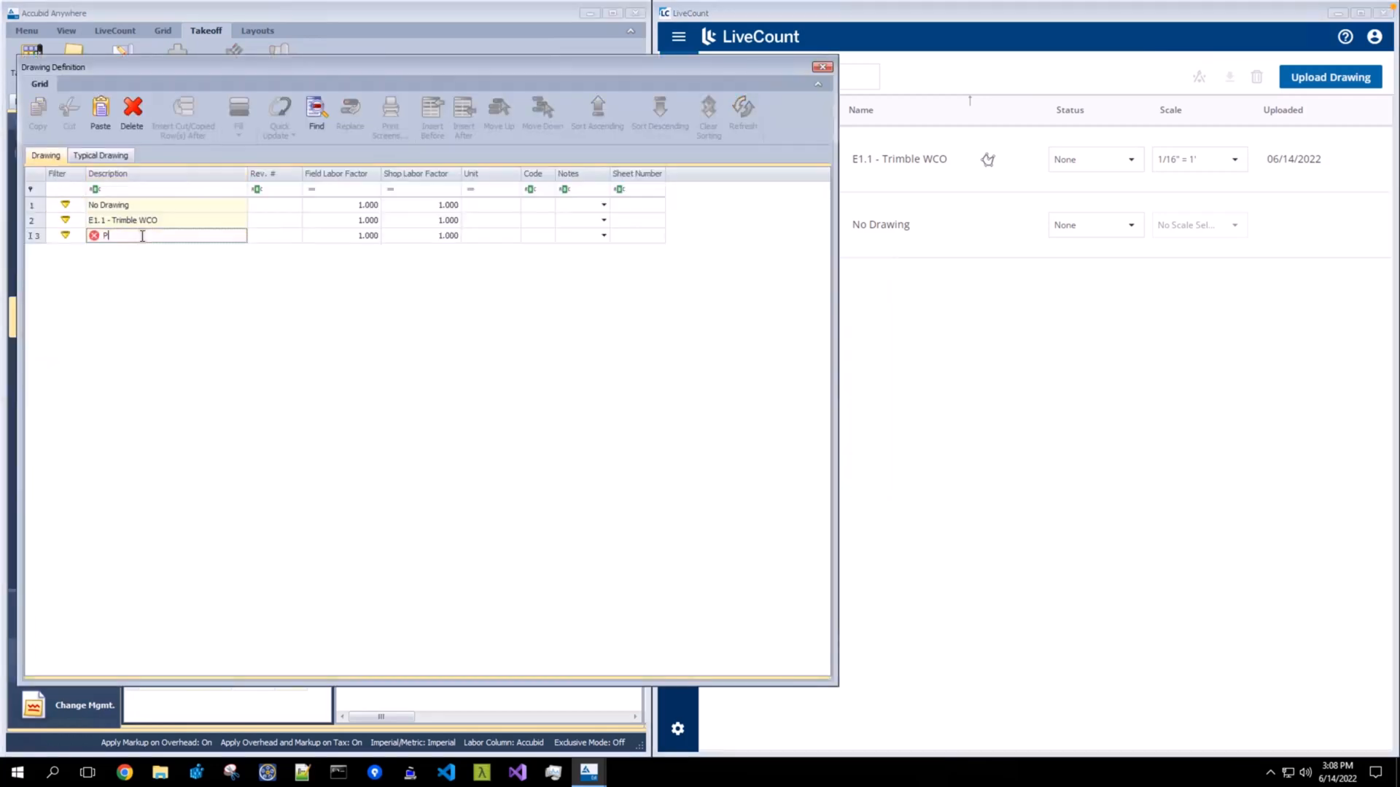
pyautogui.write('hysical Drawing')
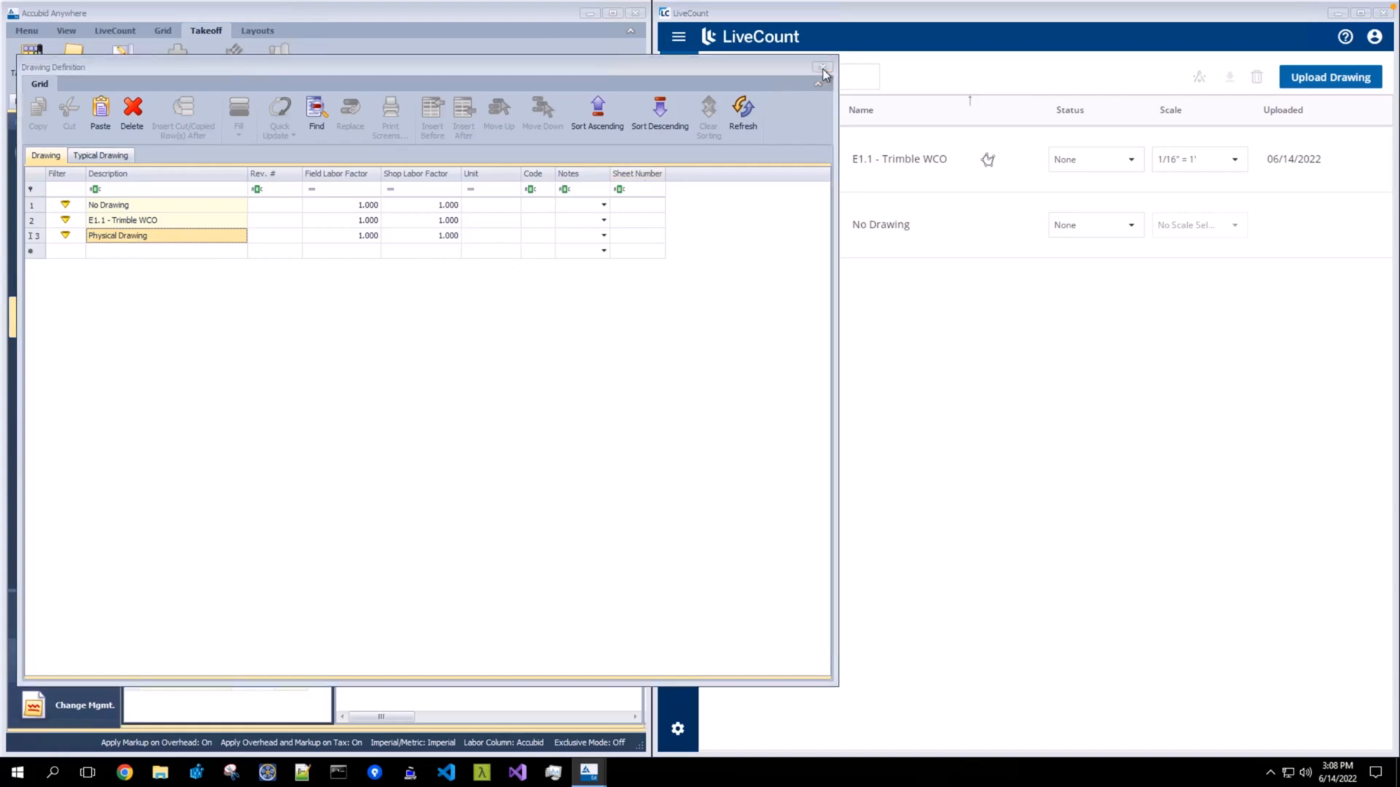
pyautogui.click(820, 68)
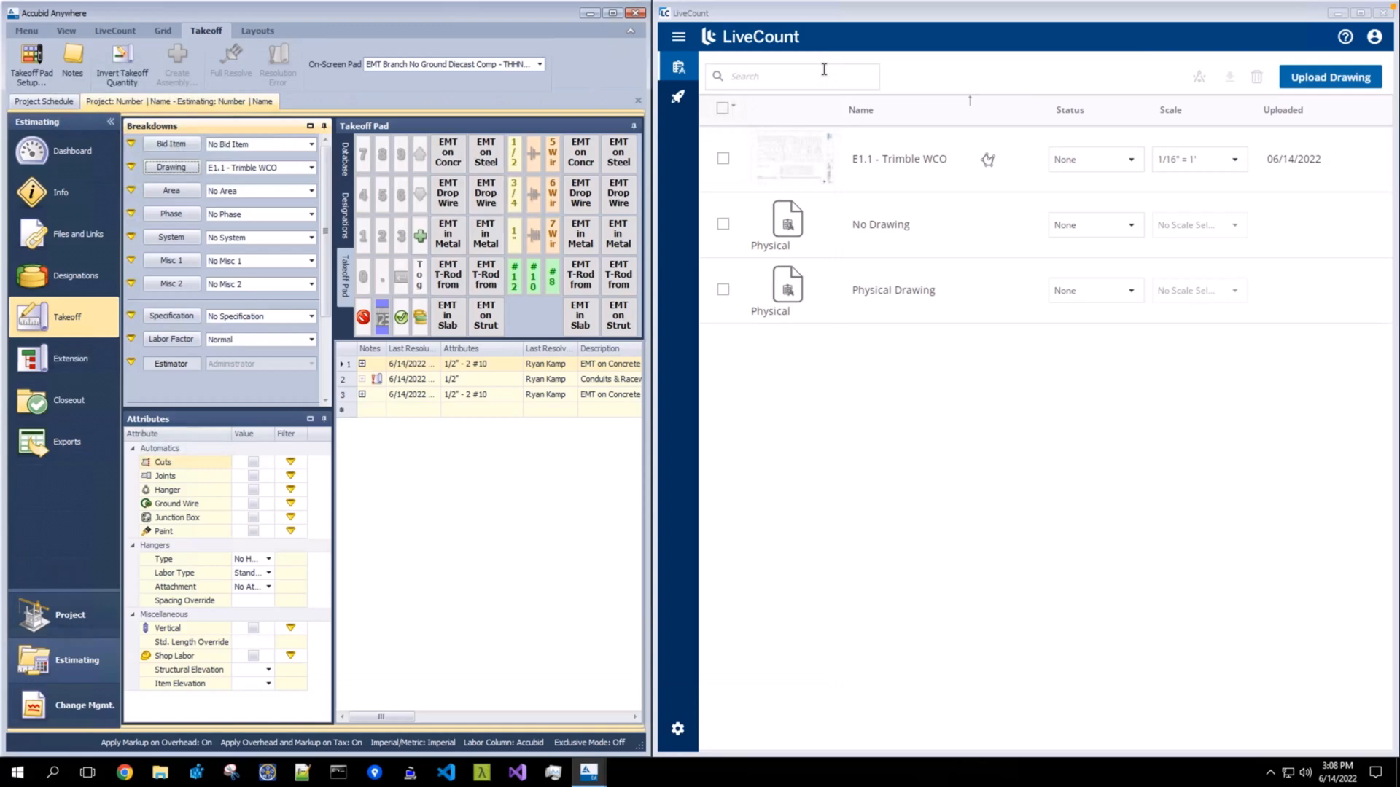
pyautogui.moveTo(925, 303)
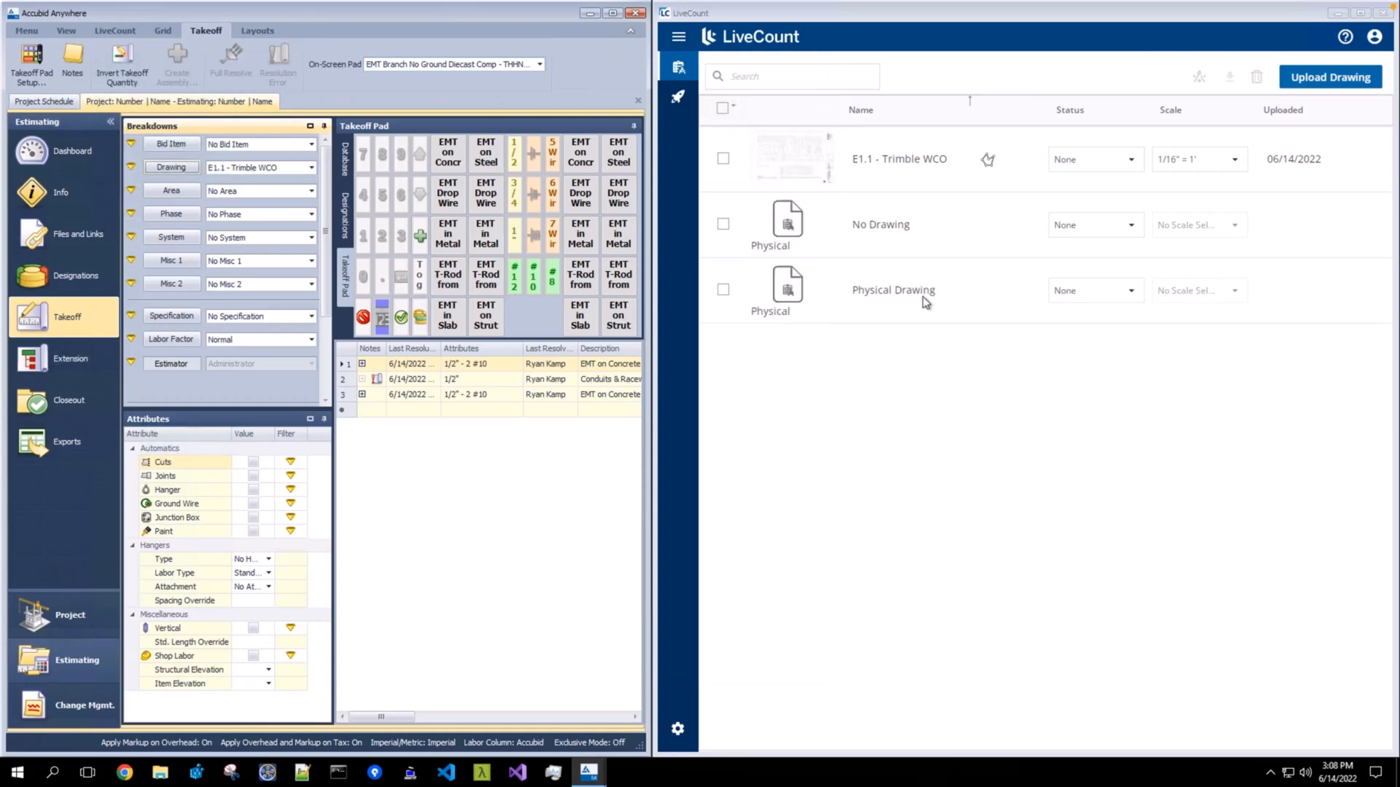
pyautogui.moveTo(790, 290)
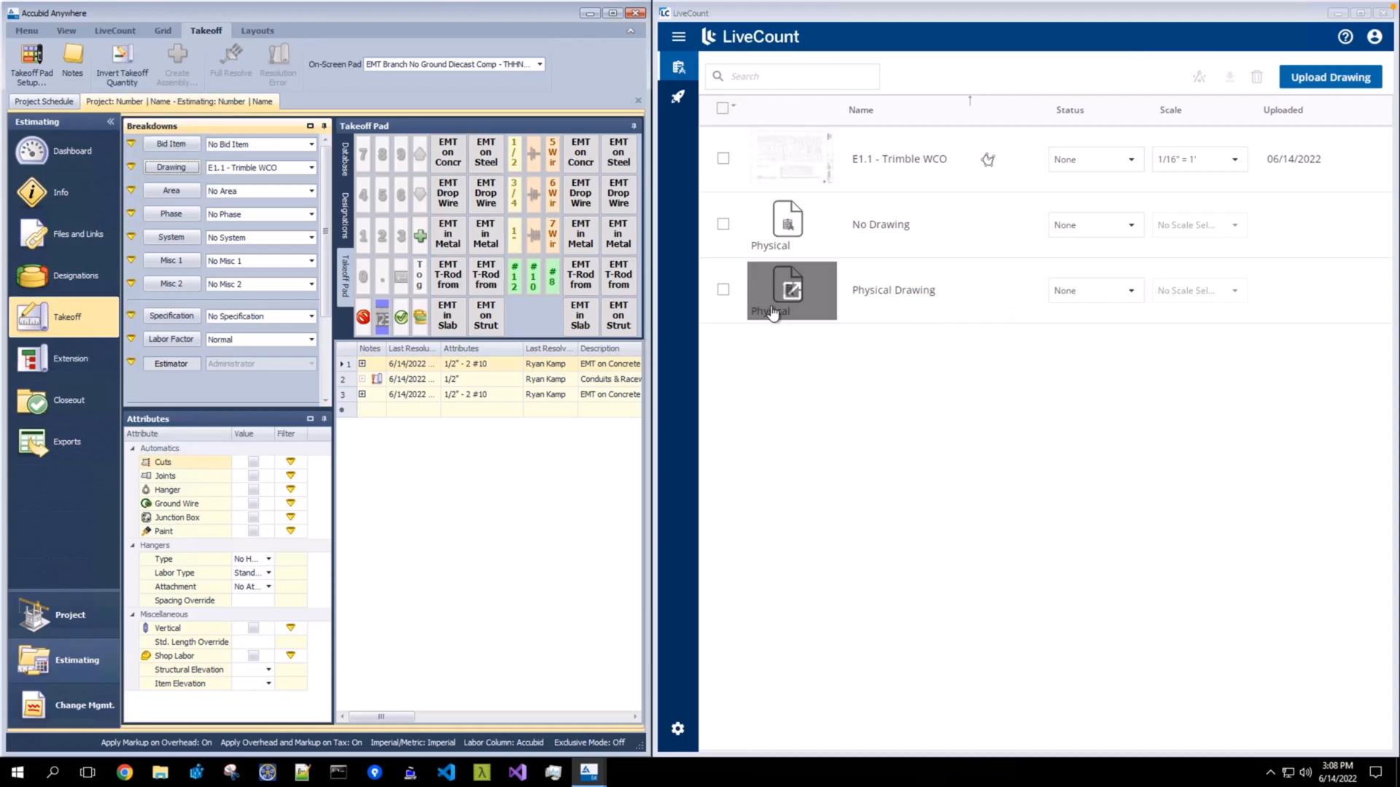
pyautogui.moveTo(748, 307)
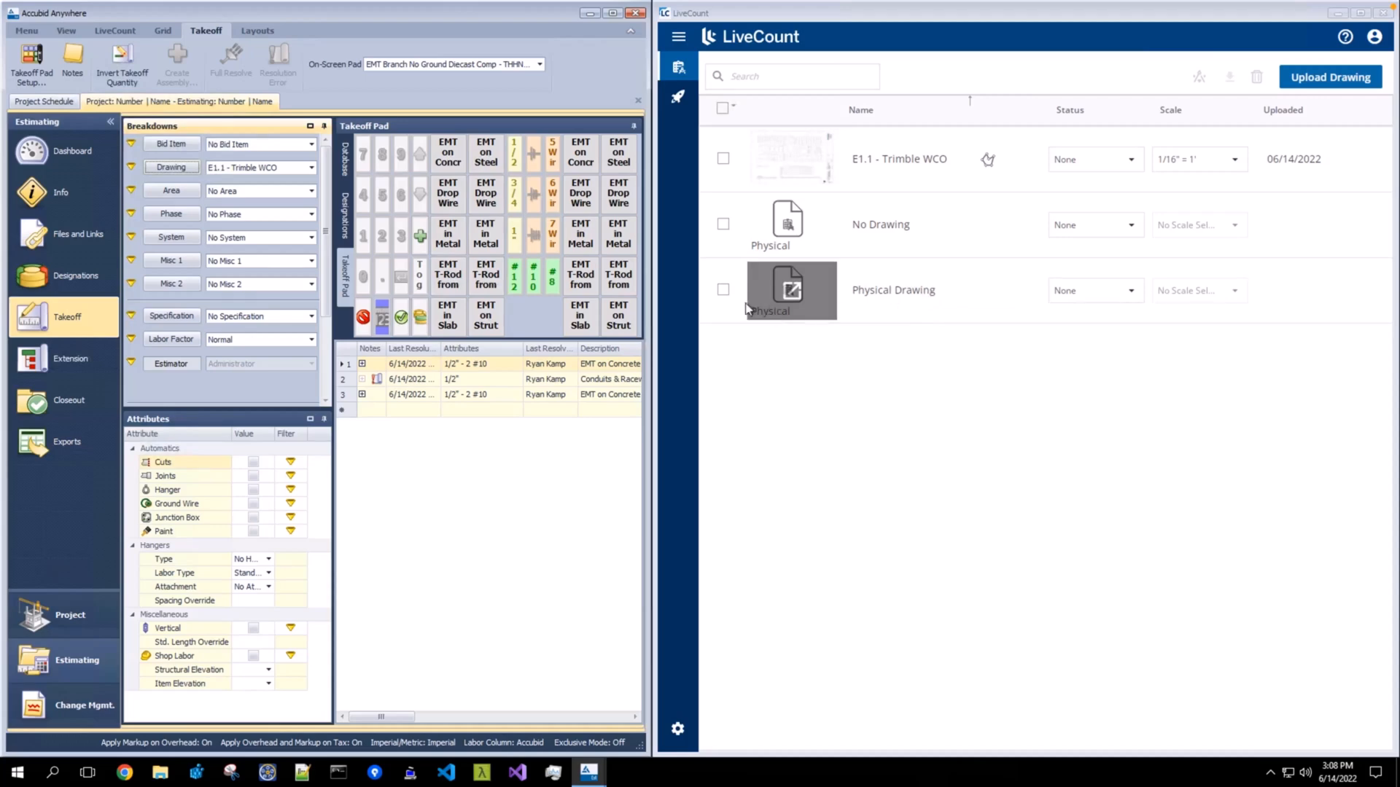
pyautogui.moveTo(787, 292)
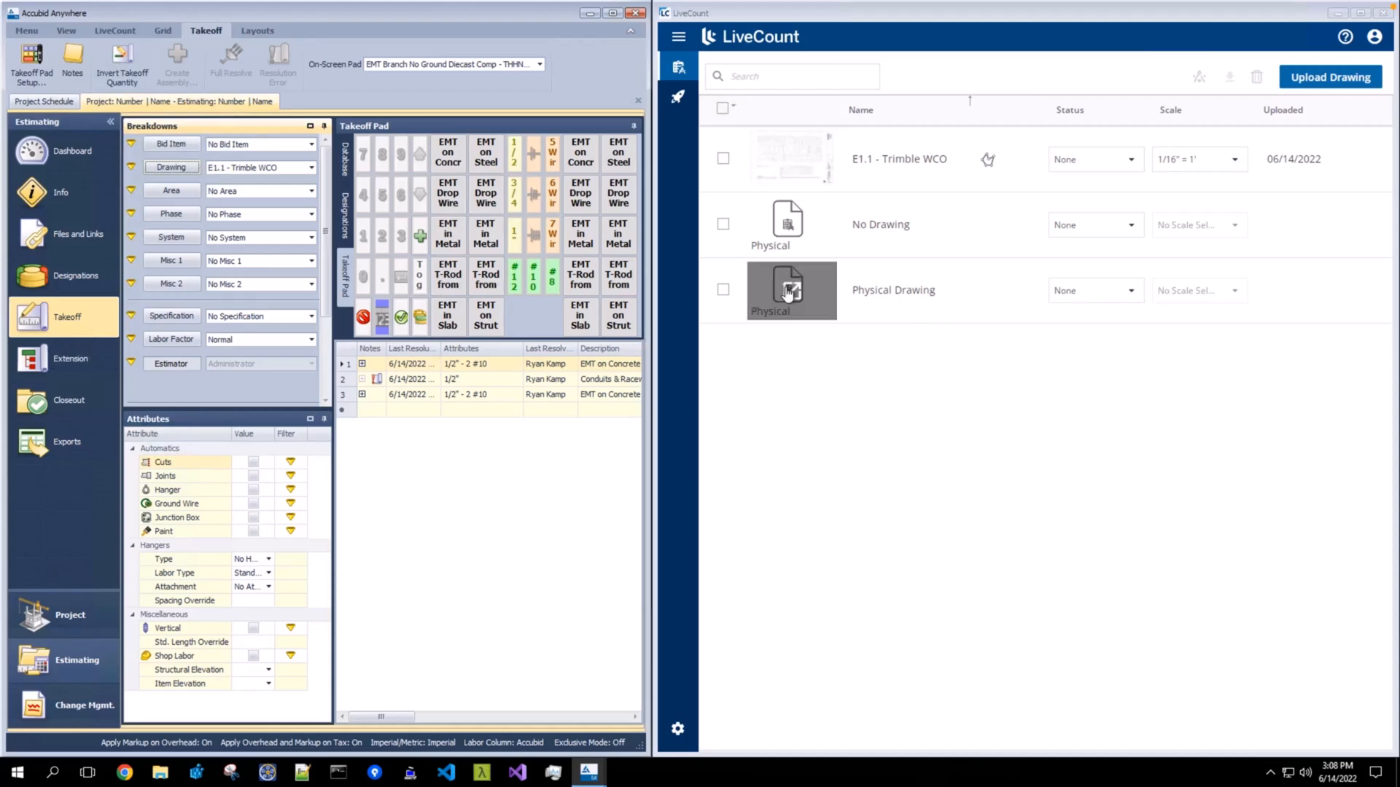
pyautogui.moveTo(926, 293)
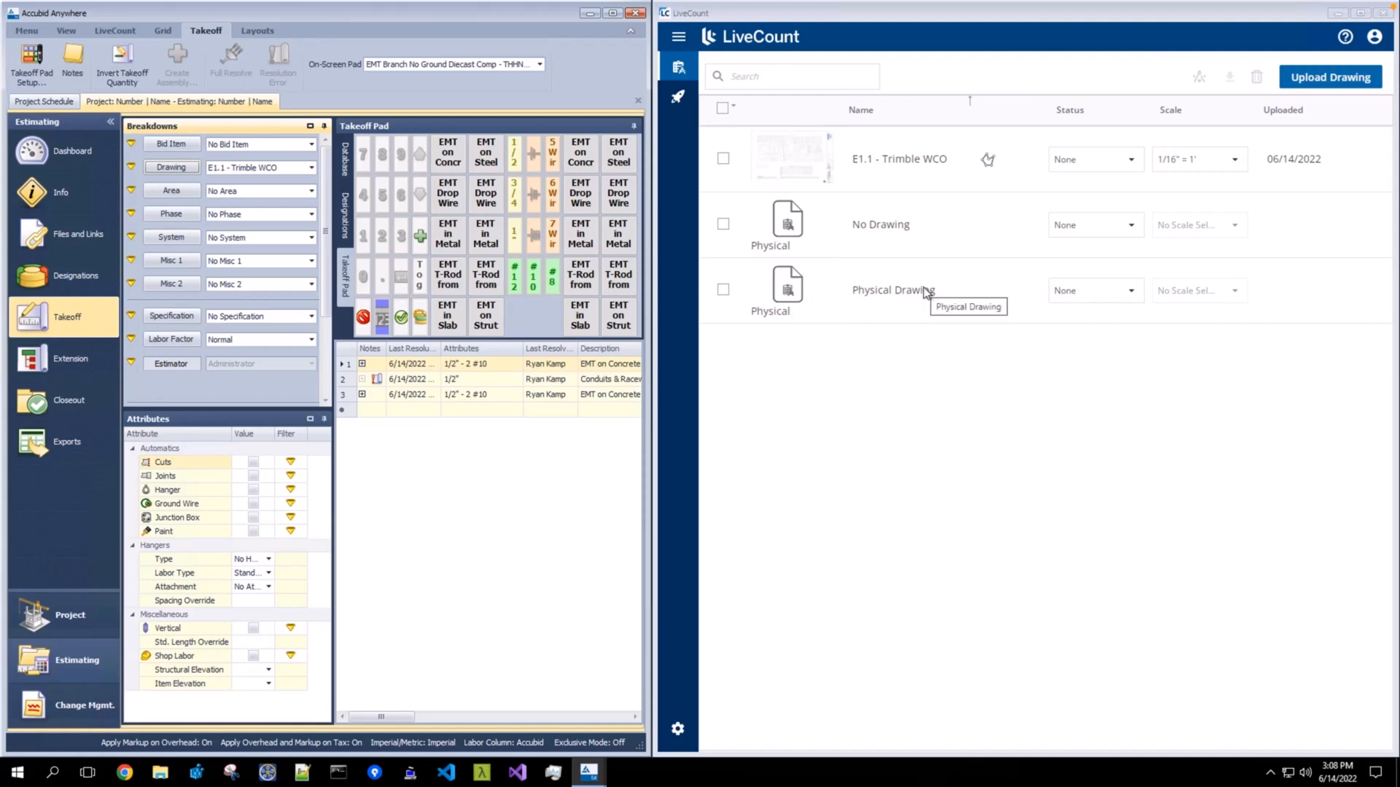
pyautogui.moveTo(872, 234)
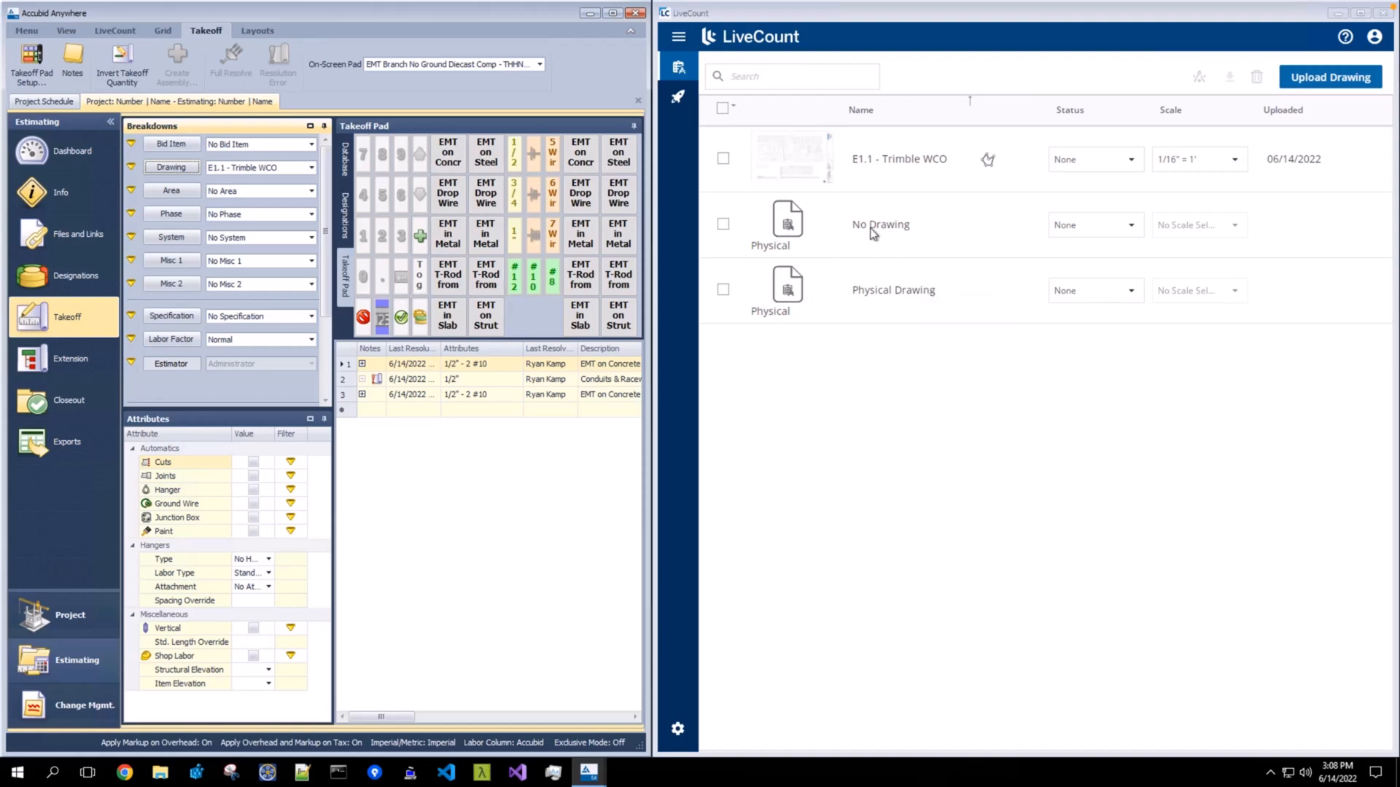
pyautogui.moveTo(879, 224)
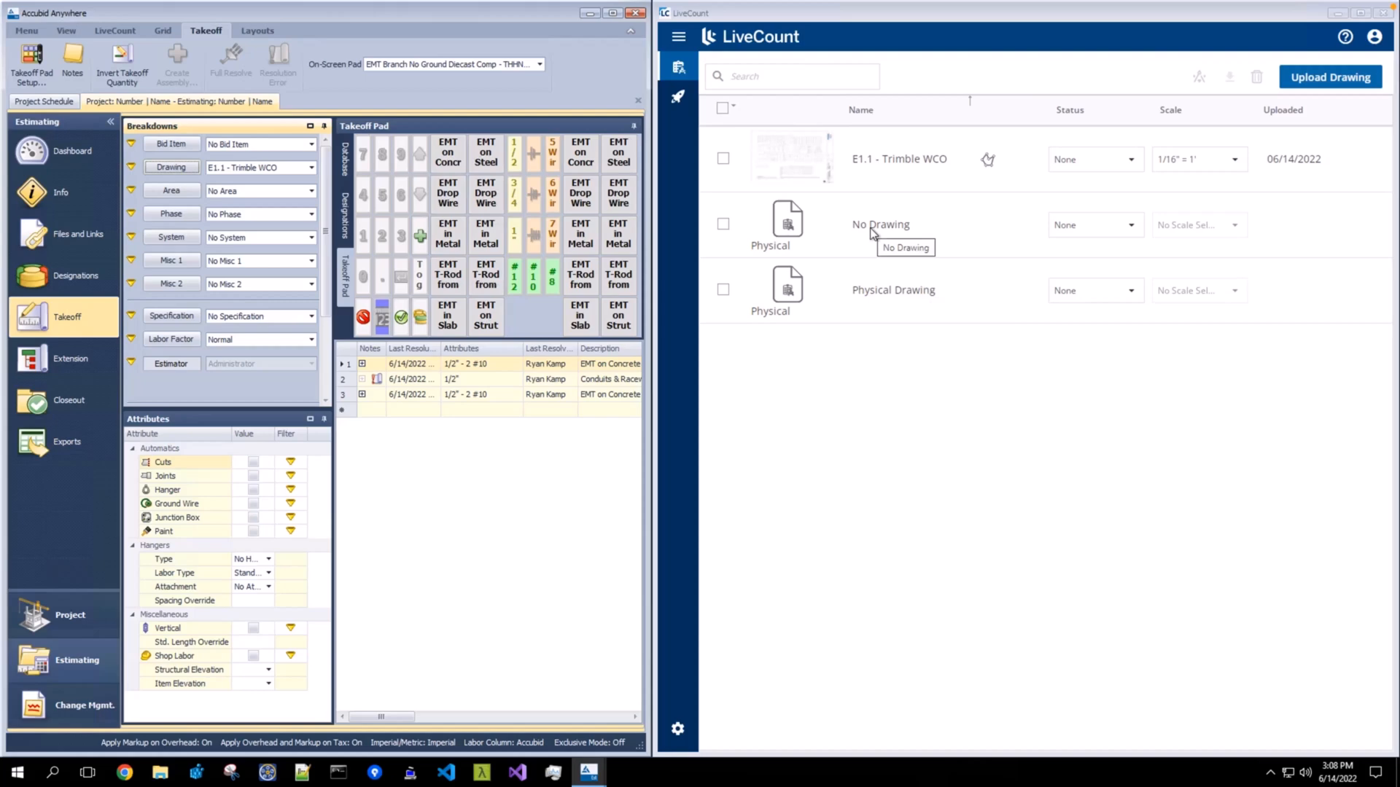
pyautogui.moveTo(884, 250)
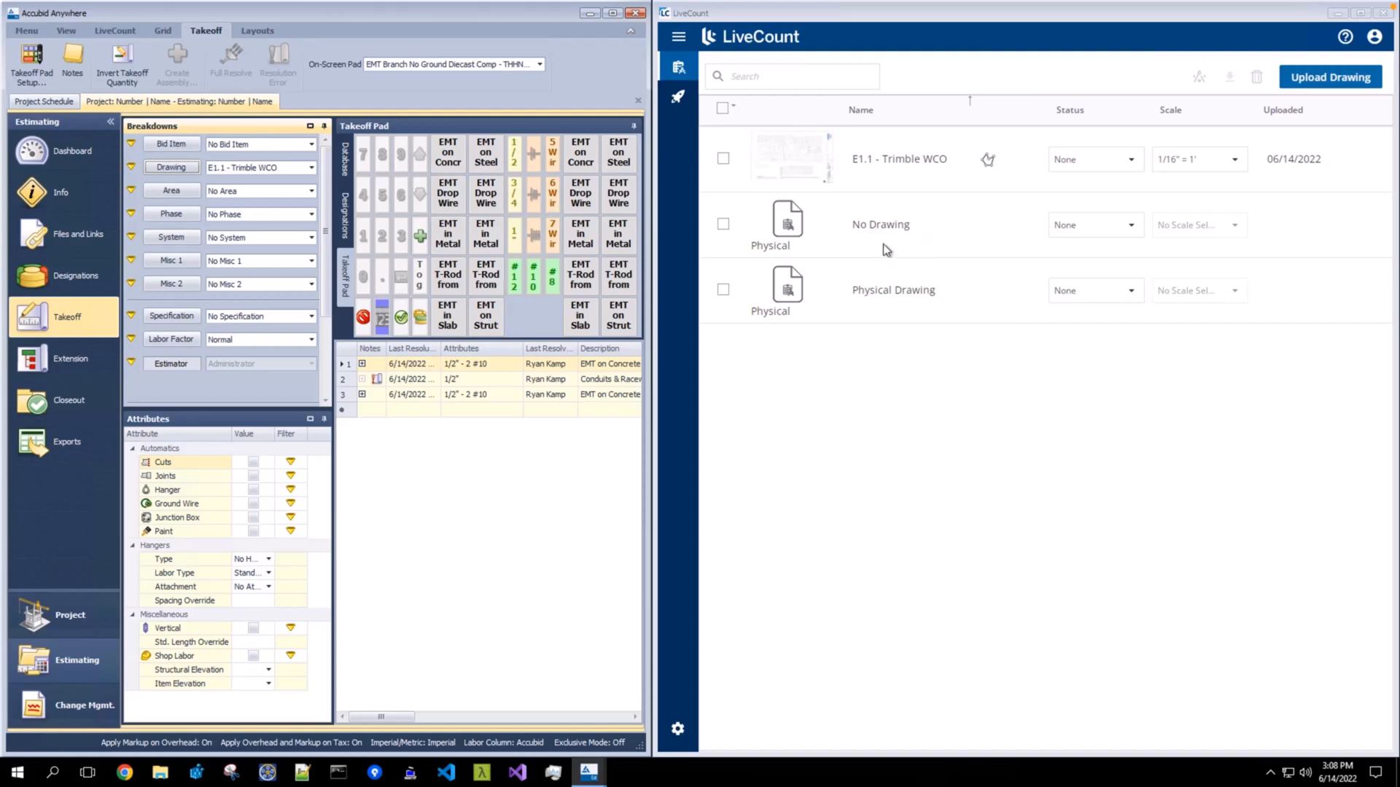
pyautogui.moveTo(923, 295)
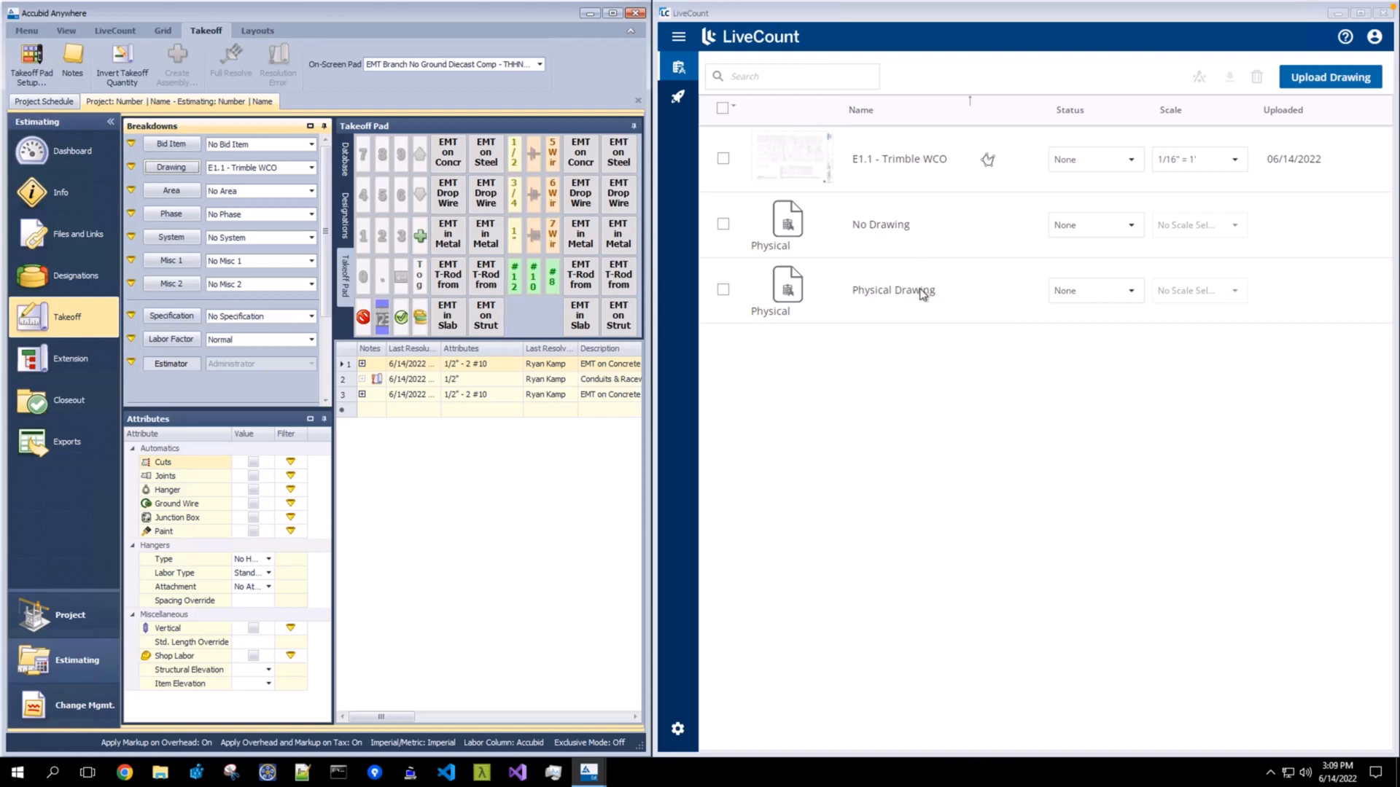
pyautogui.moveTo(892, 291)
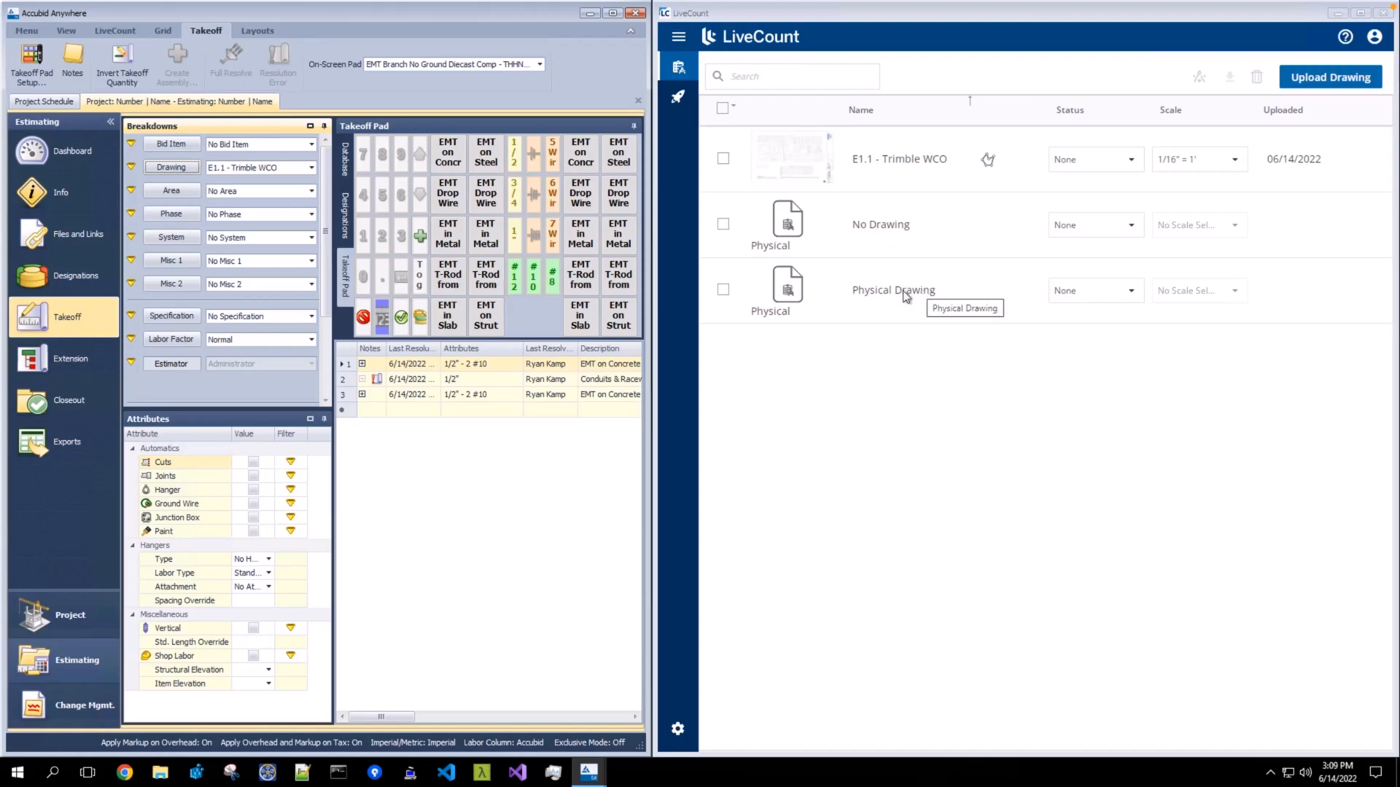
# - Rename the LiveCount drawing to 'Physical Drawing Renamed' and confirm the new name in Accubid's definitions
pyautogui.doubleClick(892, 290)
pyautogui.write(' Renamed')
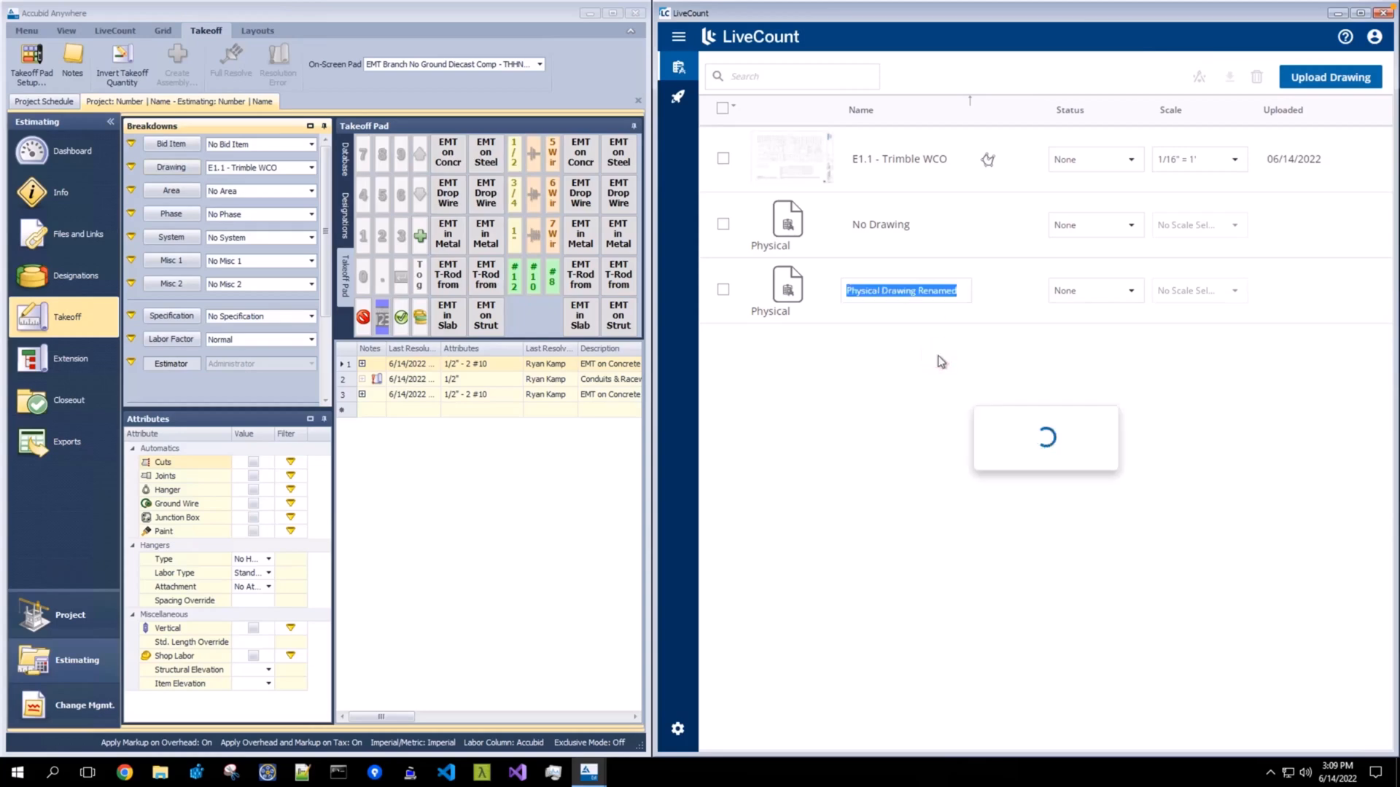
pyautogui.press('Return')
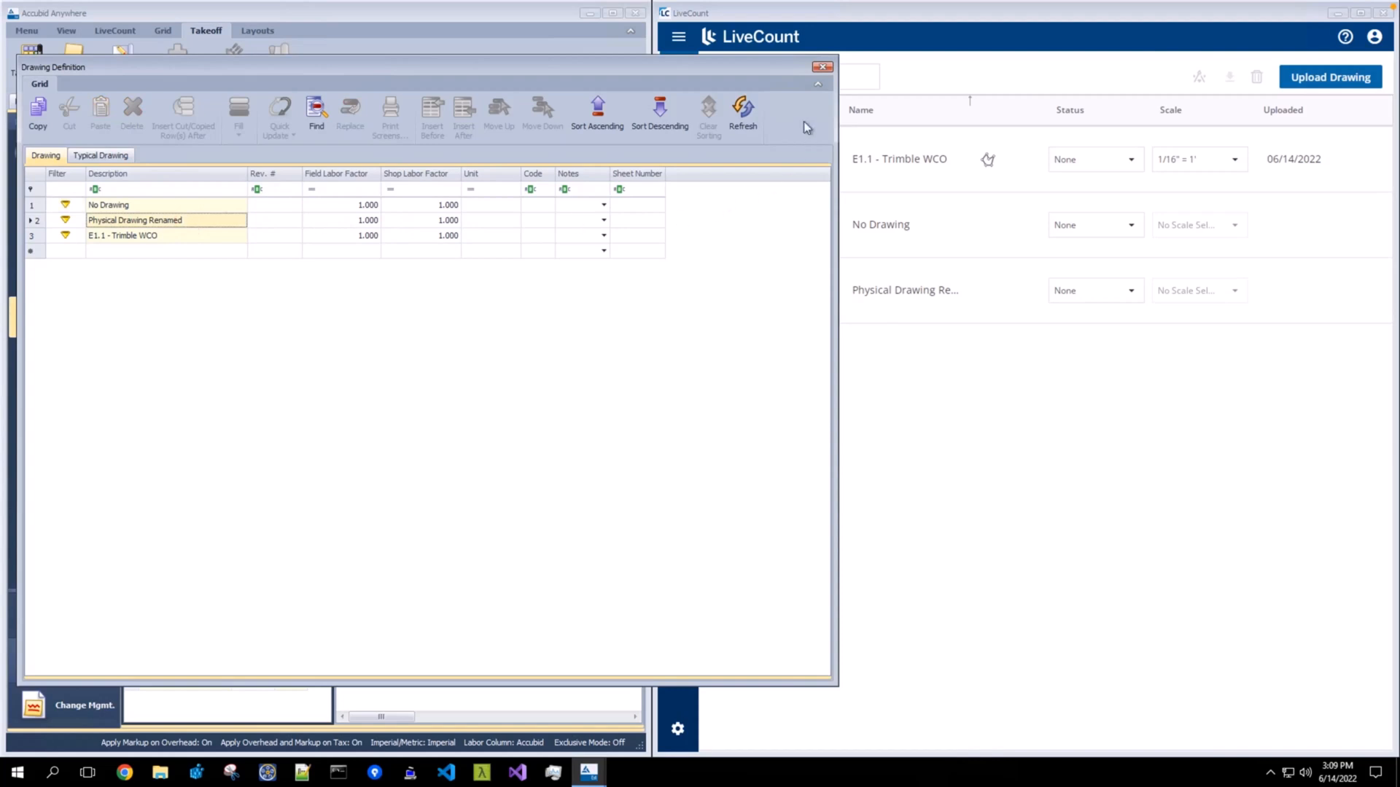
pyautogui.click(823, 66)
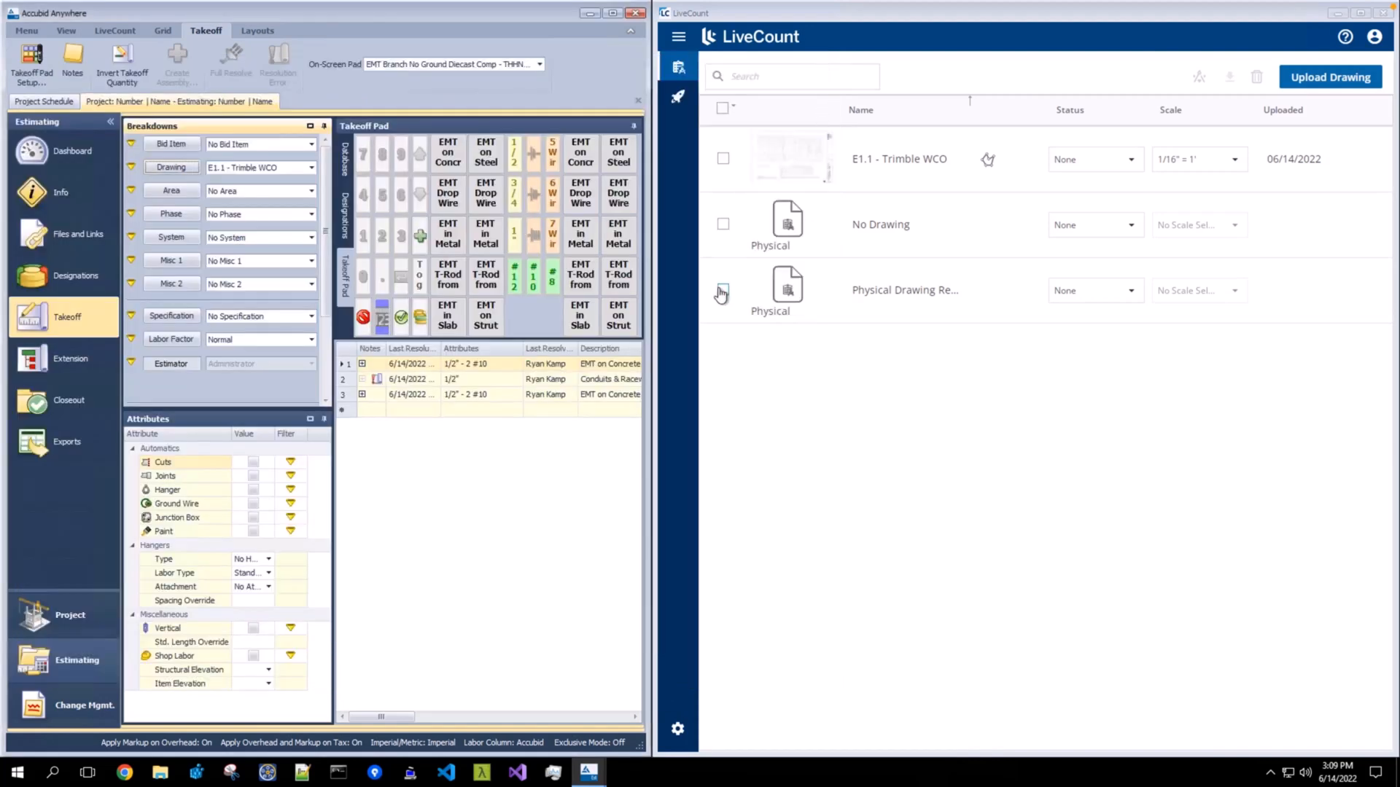
# - Permanently delete 'Physical Drawing Renamed' from LiveCount, leaving E1.1 - Trimble WCO and No Drawing
pyautogui.click(723, 291)
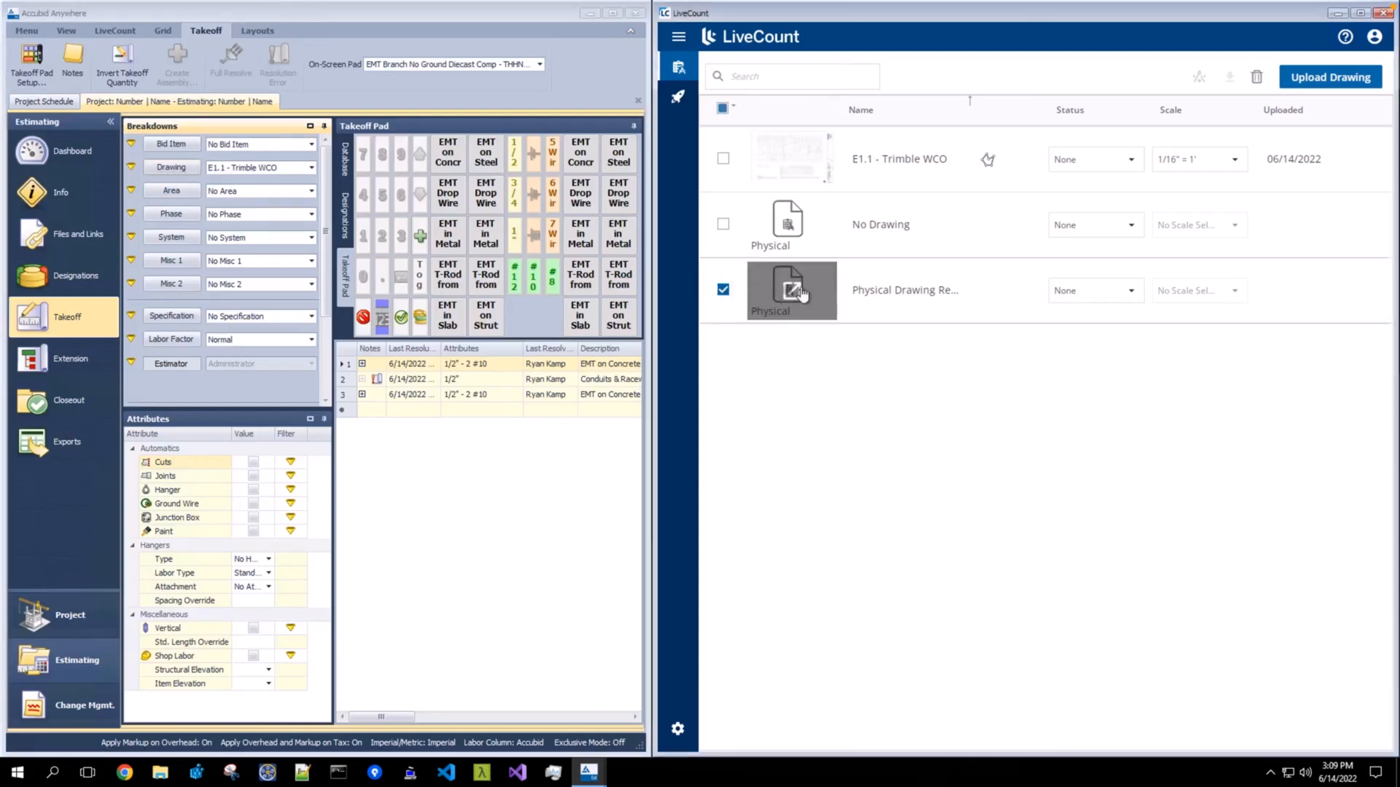
pyautogui.moveTo(1256, 76)
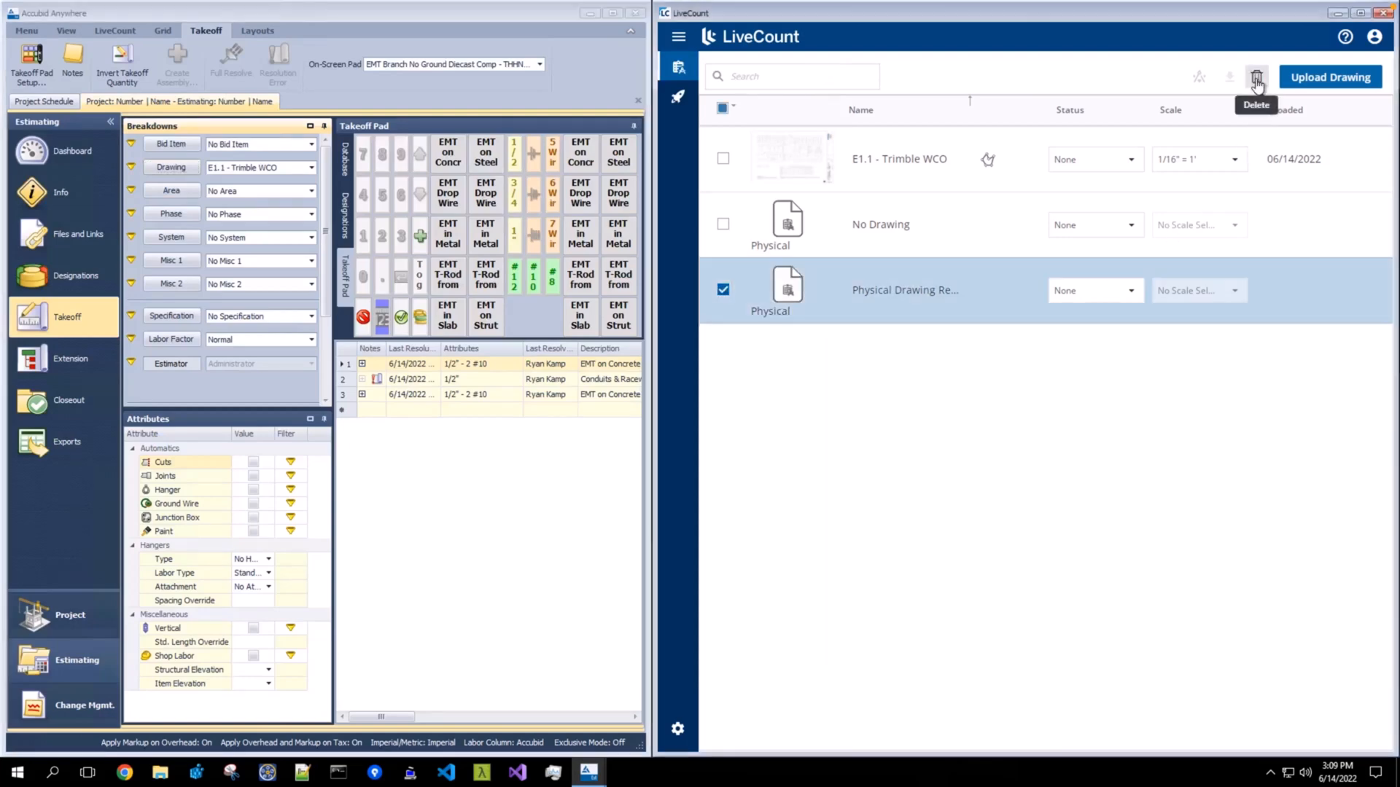
pyautogui.click(1256, 76)
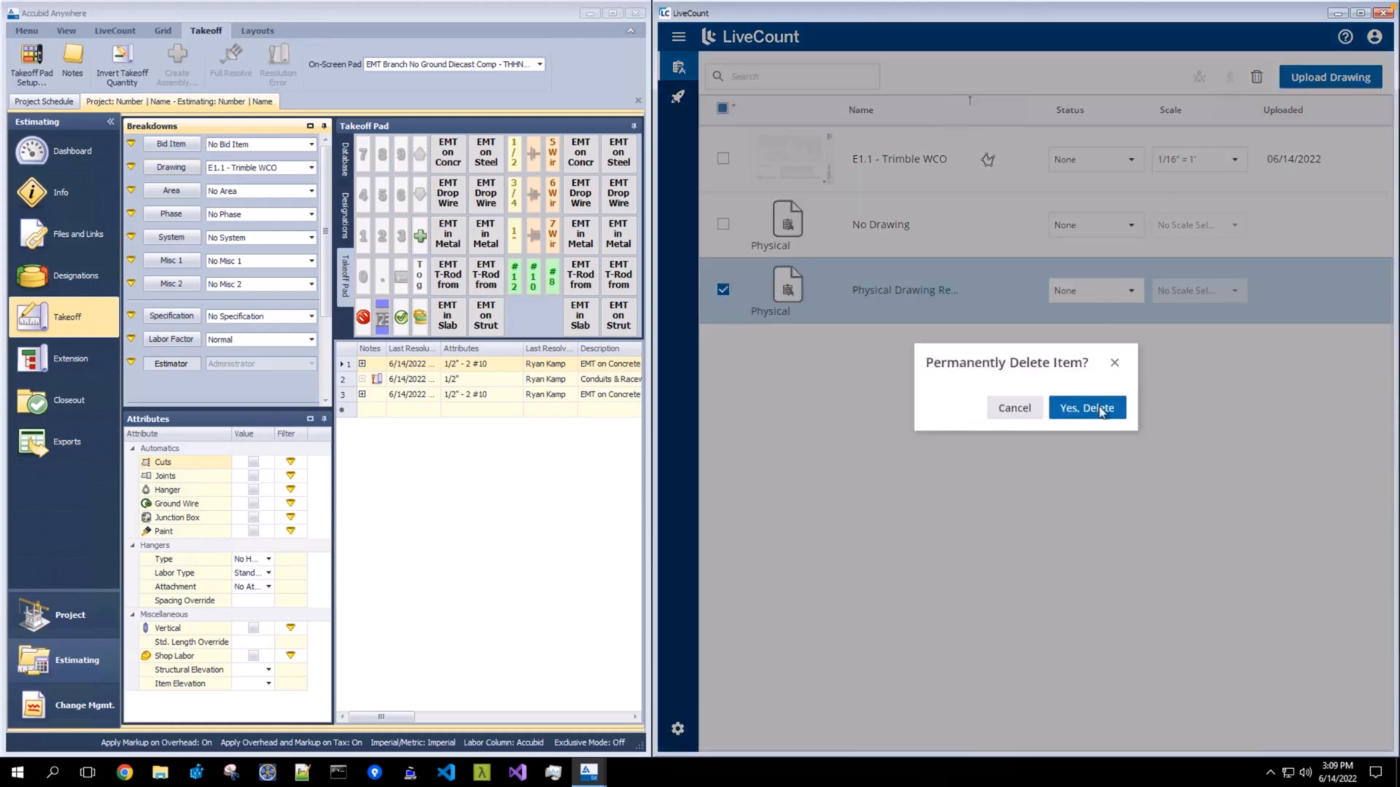
pyautogui.click(1086, 408)
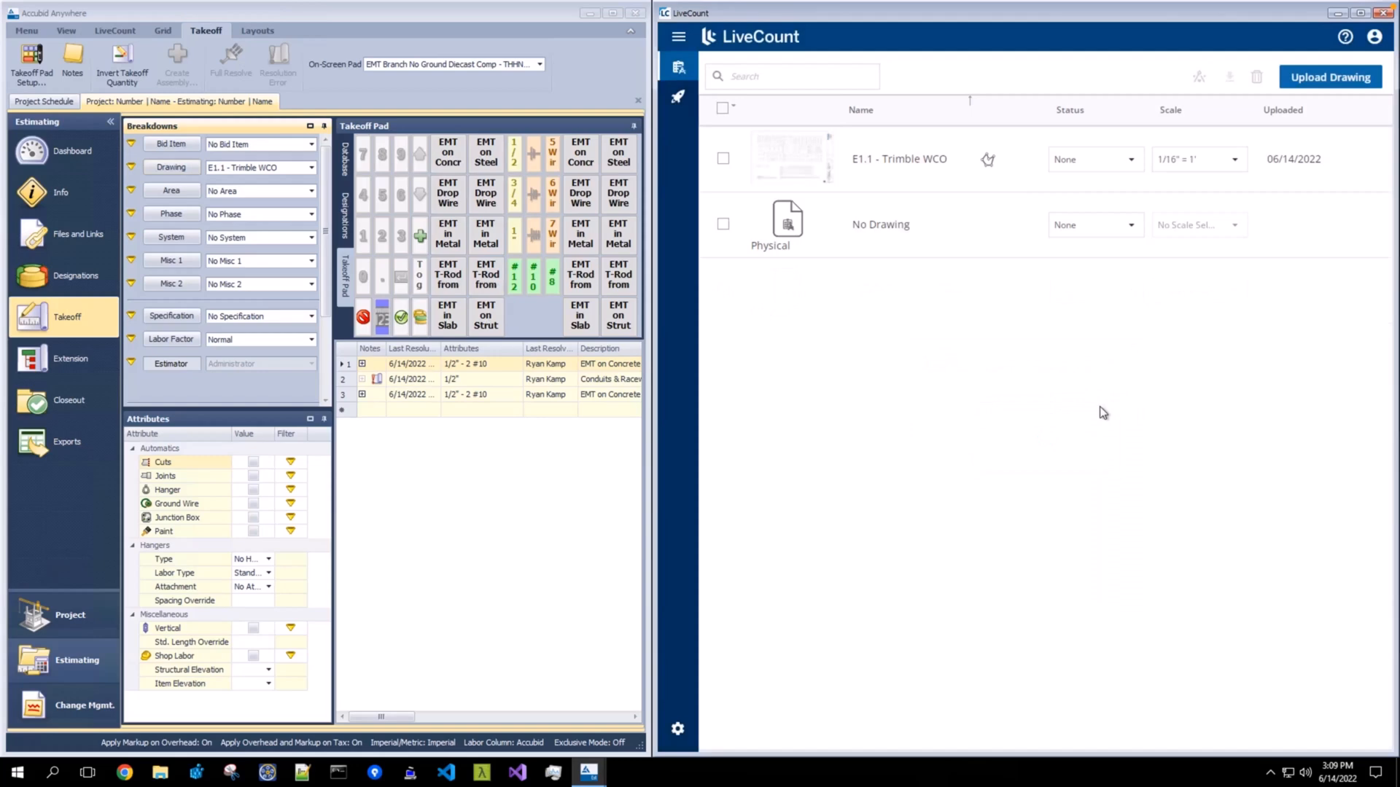
pyautogui.moveTo(174, 179)
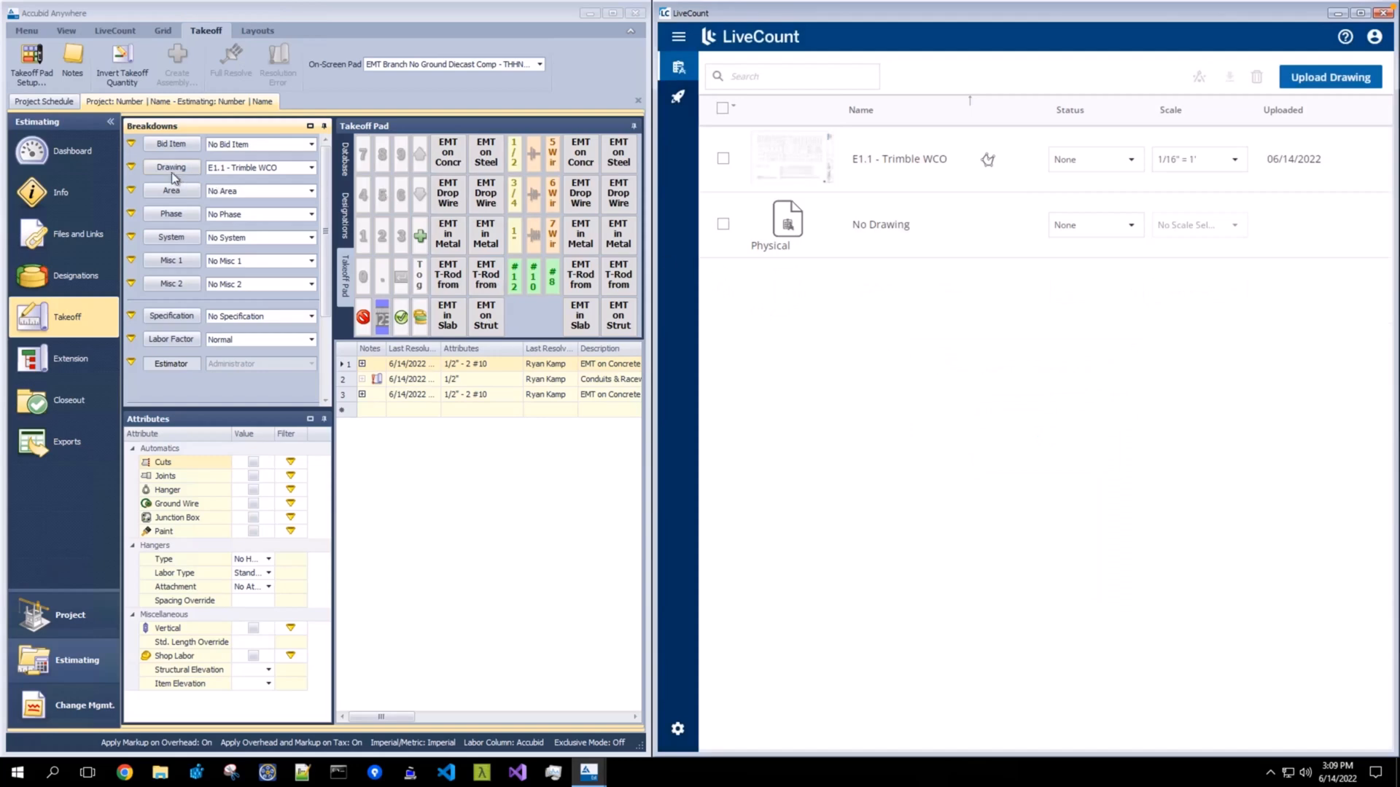
pyautogui.moveTo(170, 168)
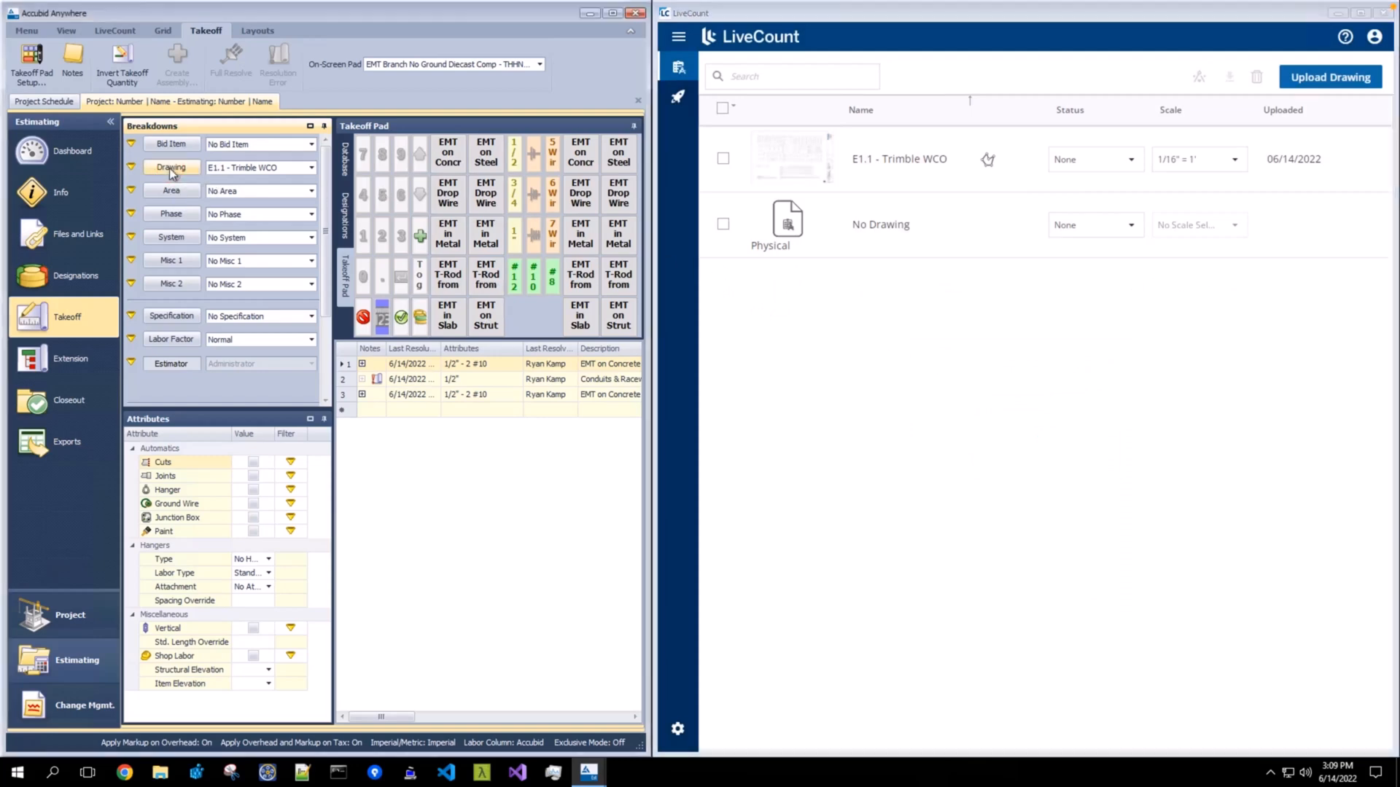
# - Show Accubid's drawing definitions listing only No Drawing and E1.1 - Trimble WCO
pyautogui.click(170, 168)
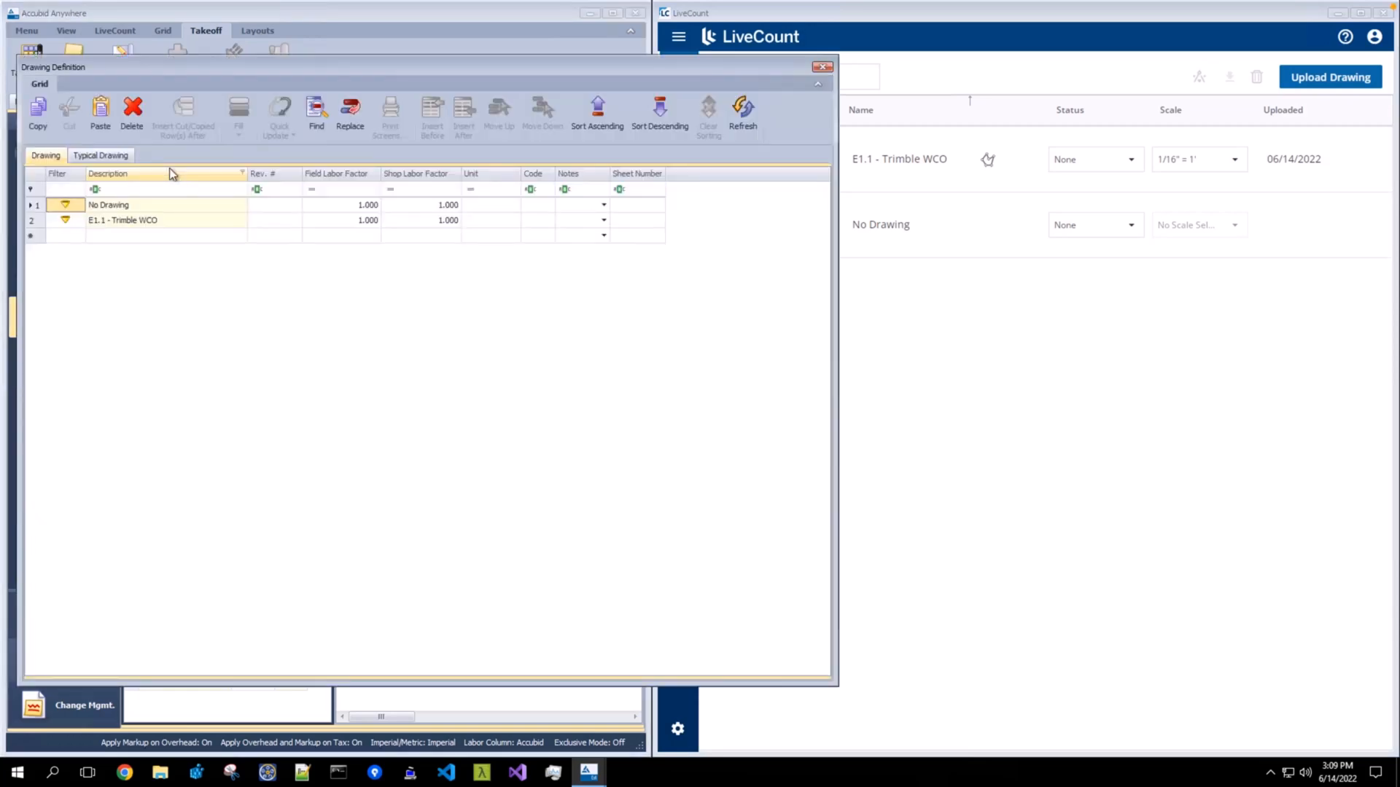
pyautogui.moveTo(704, 146)
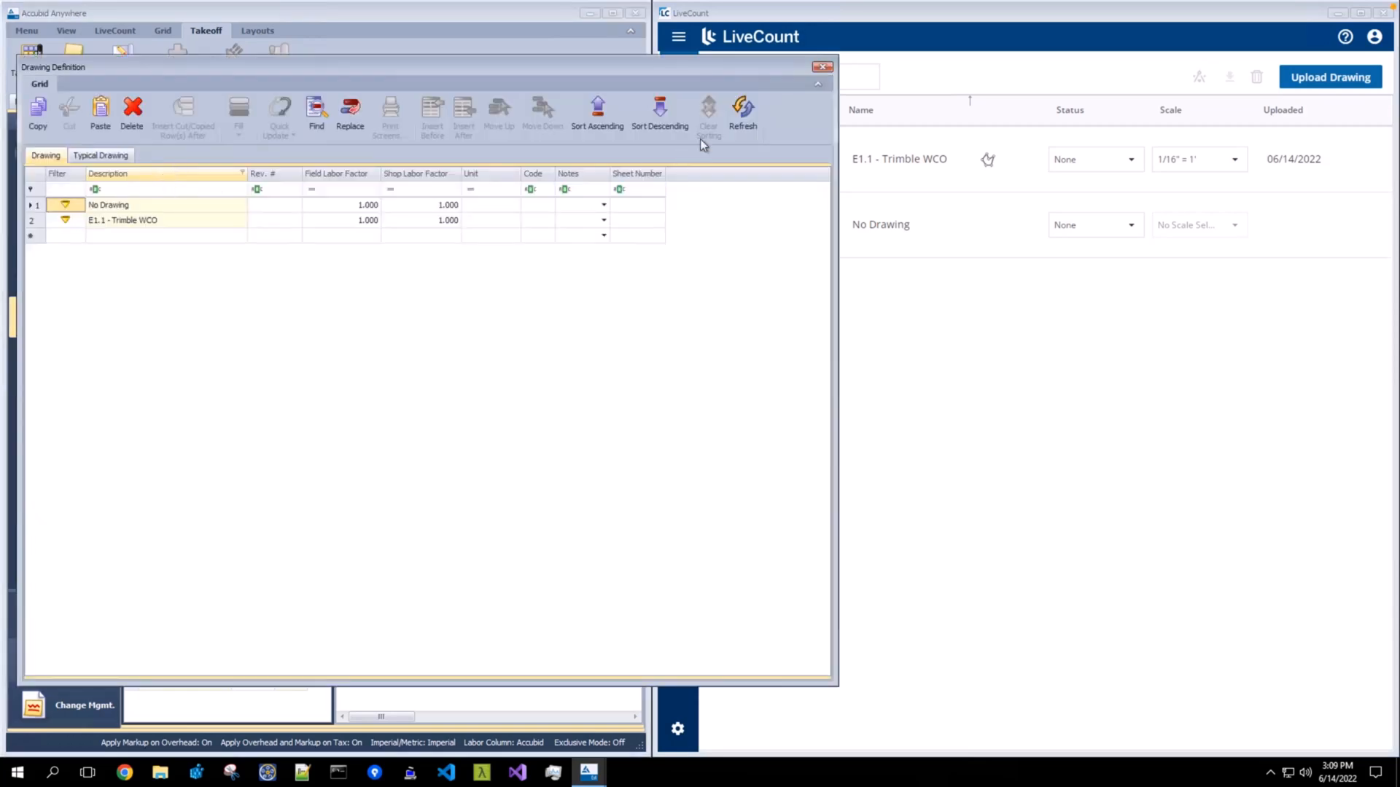